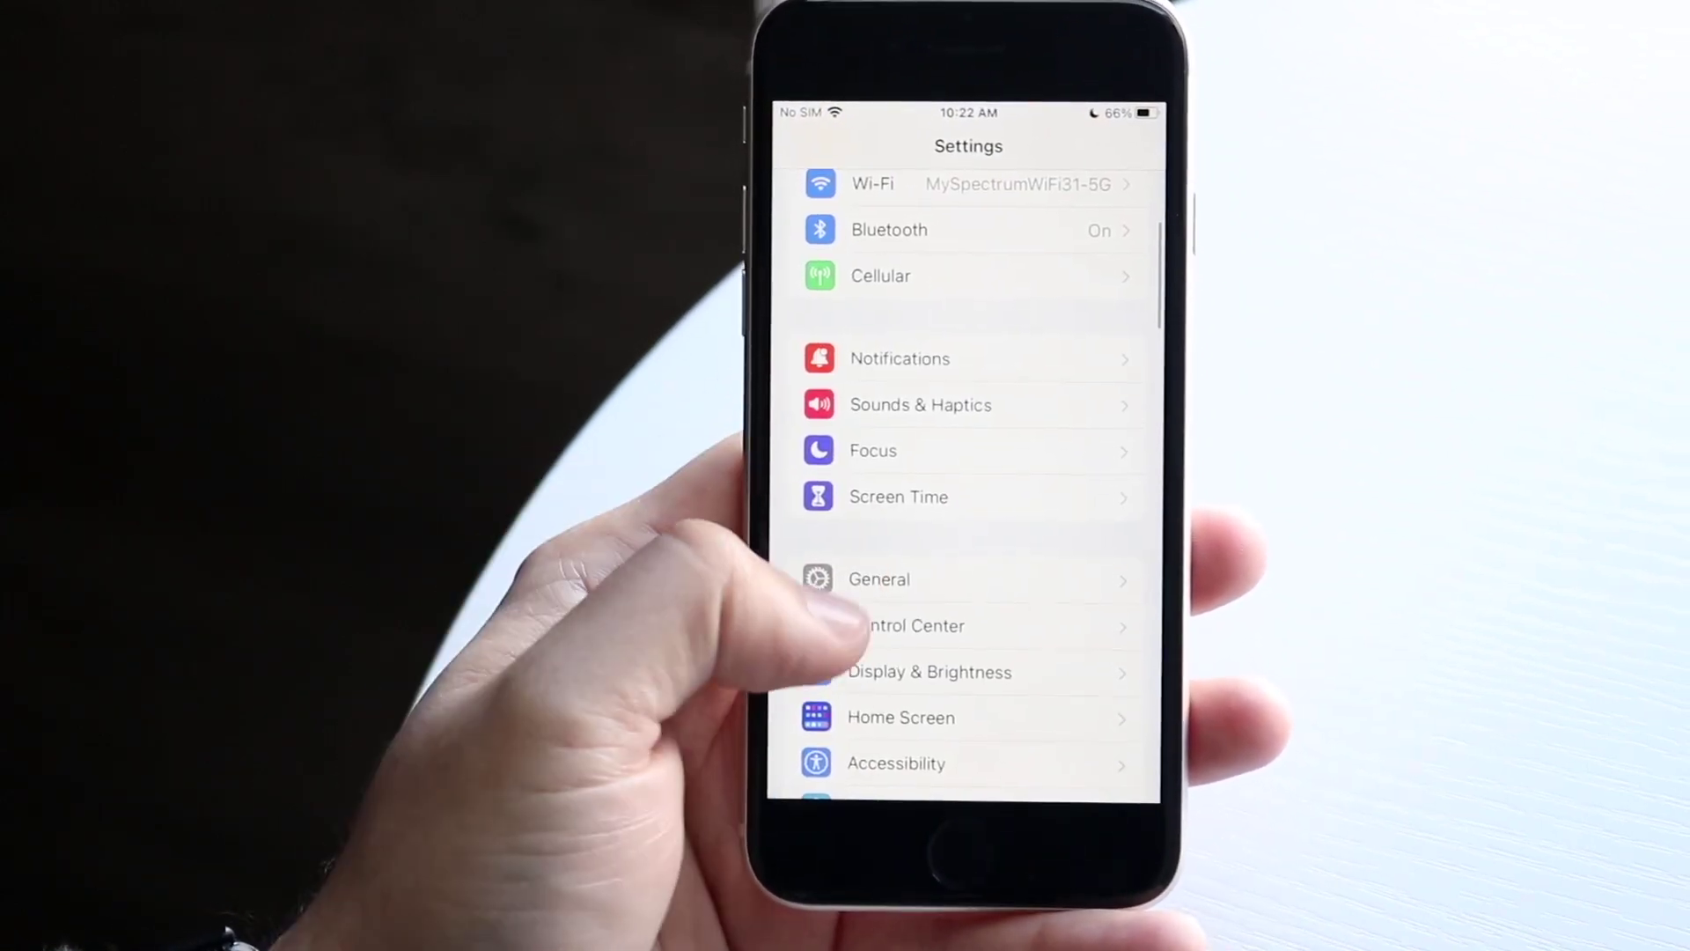
# - Open Control Center settings and scroll to view Included Controls with Flashlight listed
pyautogui.click(926, 626)
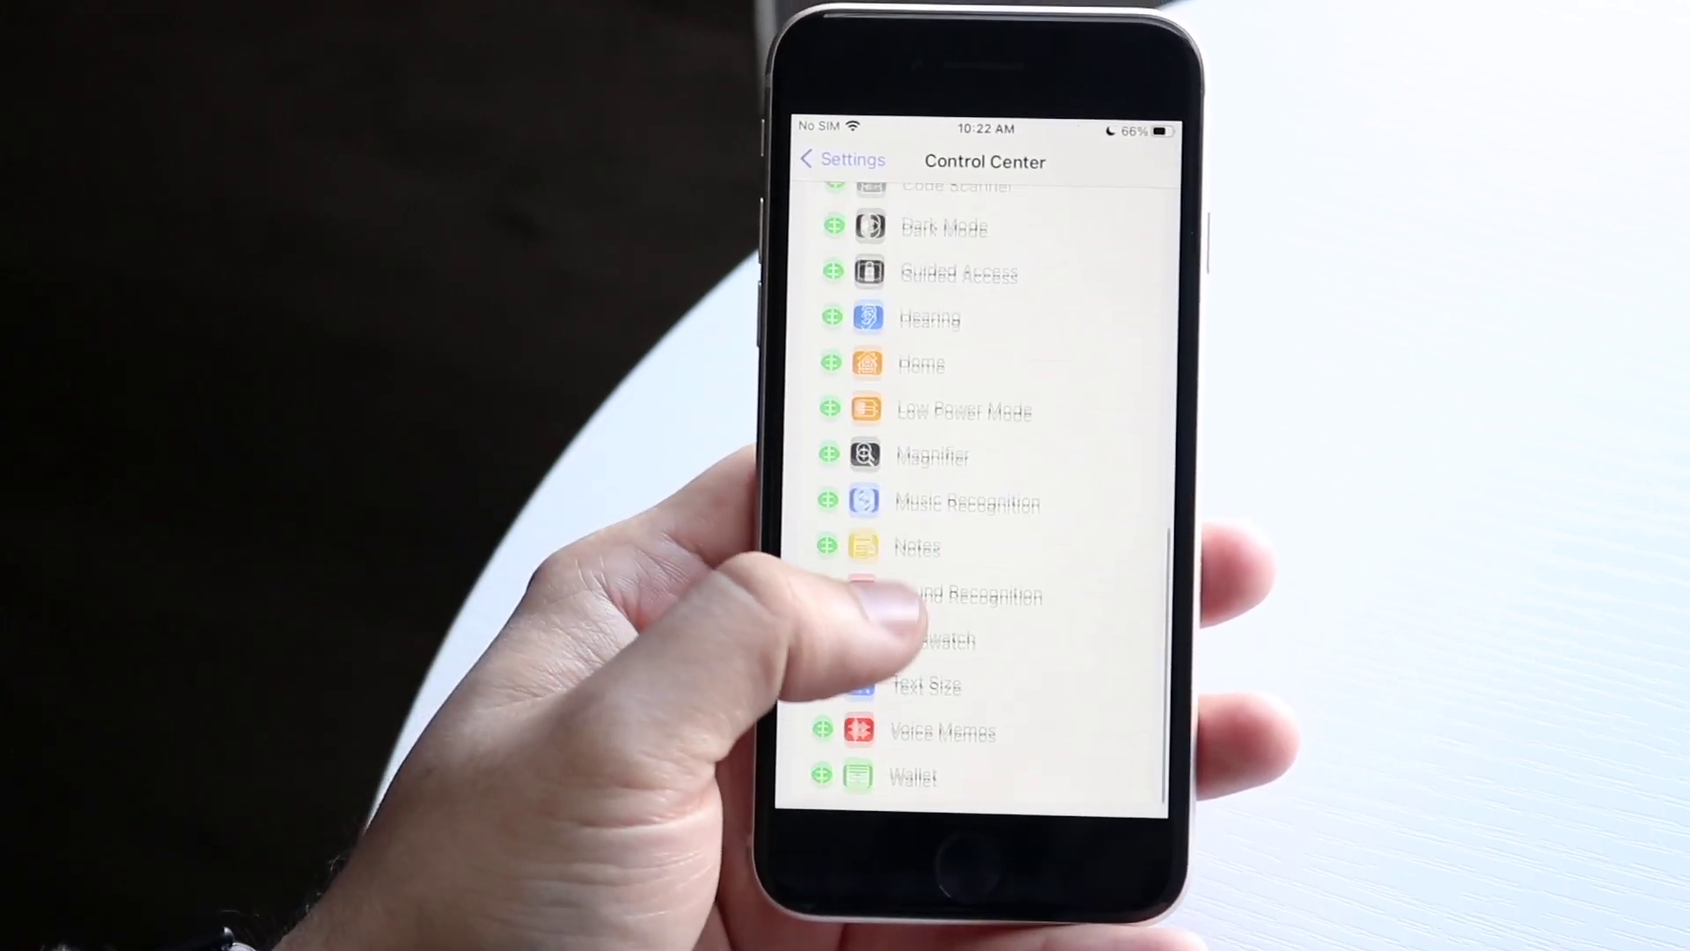
pyautogui.scroll(-3)
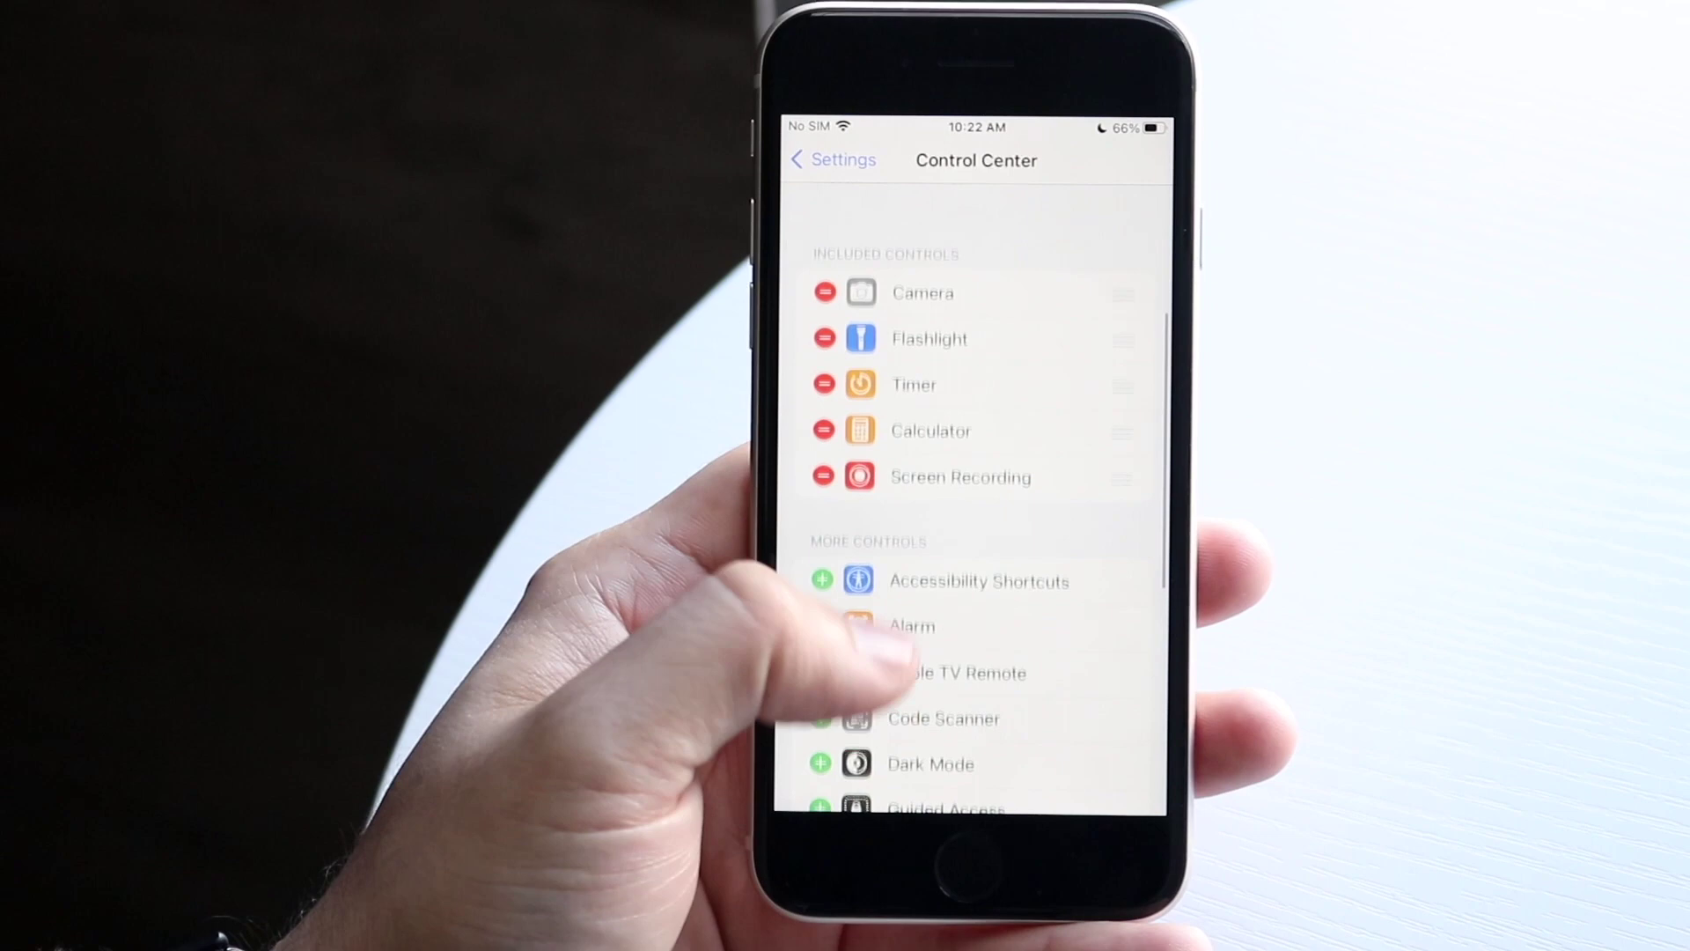